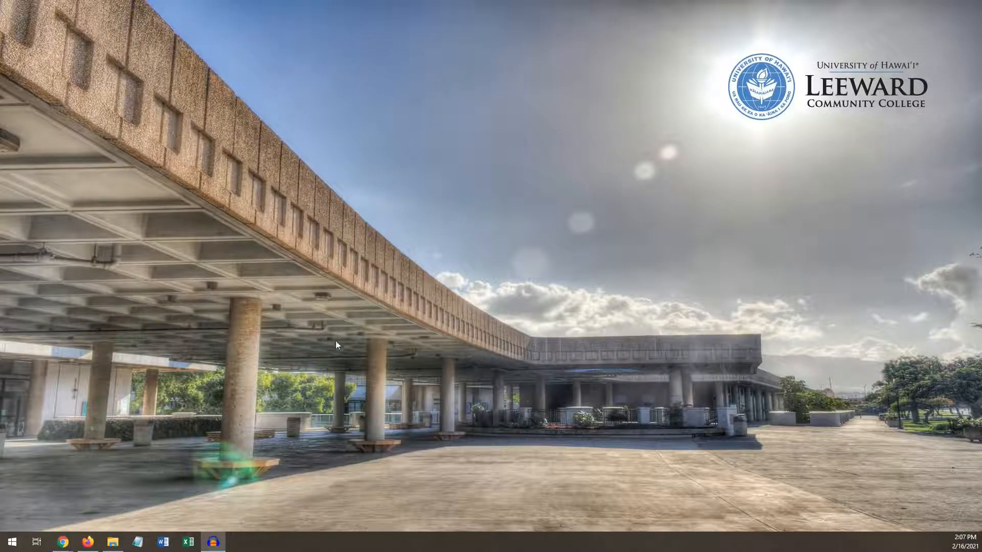
mouse_move(478, 370)
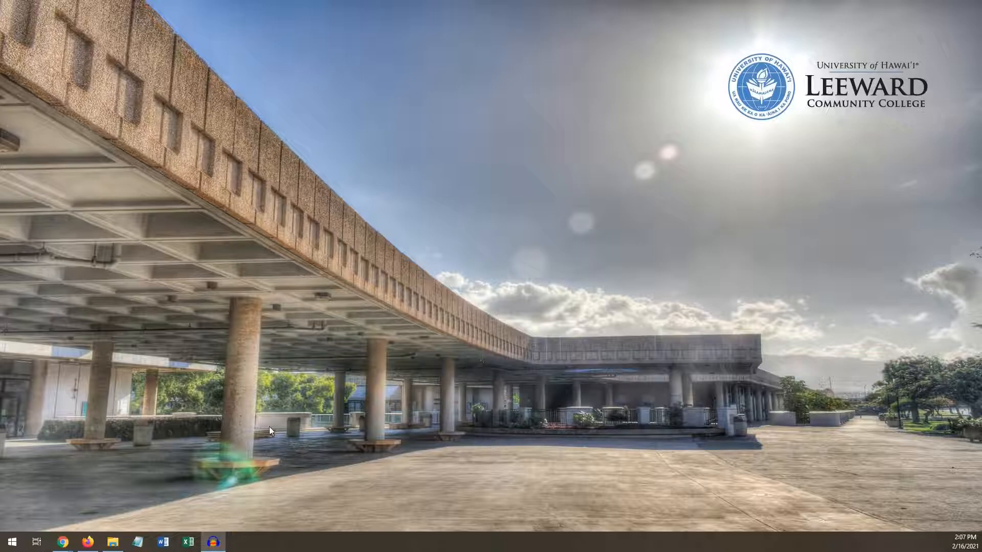
- Bring up the Start menu from the taskbar
left_click(12, 542)
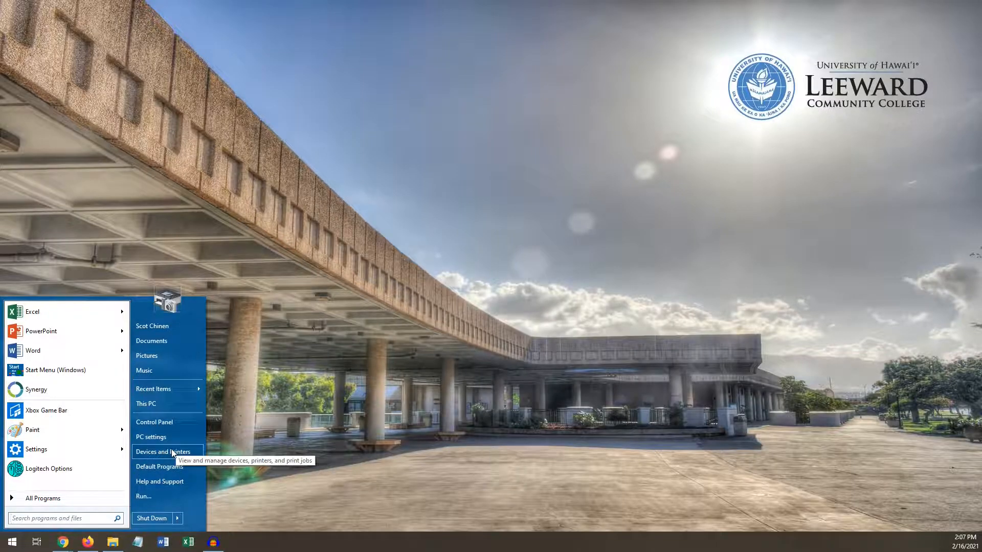
- Set LC101 B&W as the default printer in Devices and Printers, then close the window
left_click(162, 451)
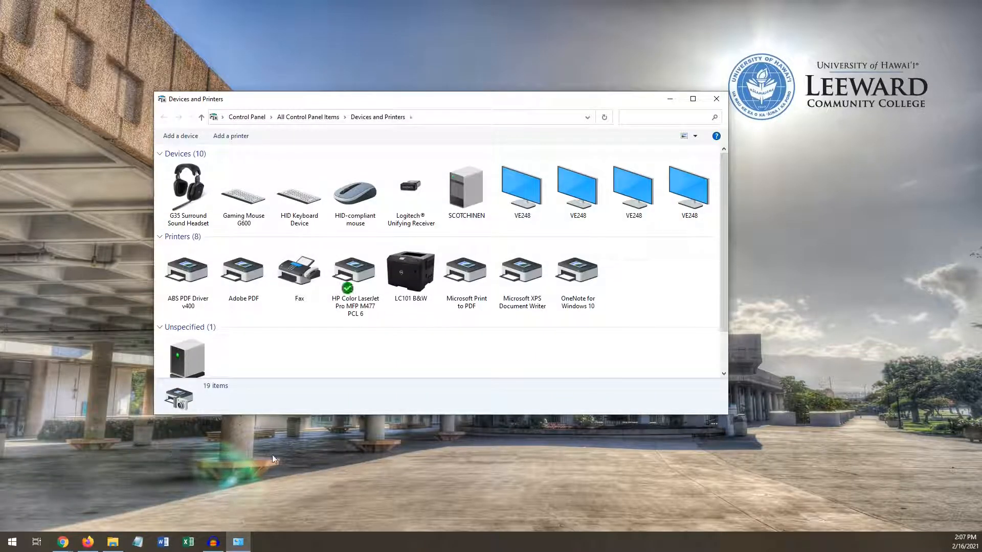
mouse_move(410, 272)
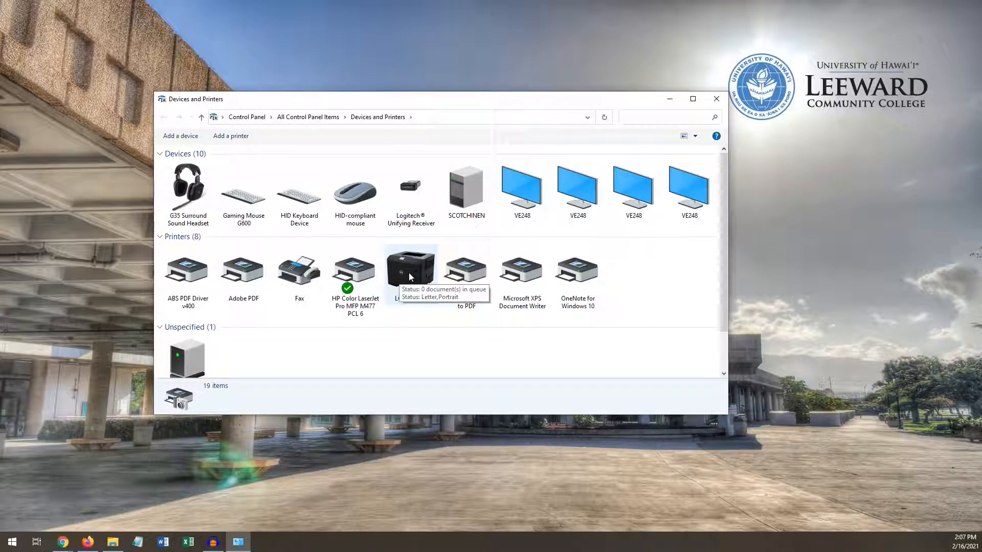
right_click(410, 273)
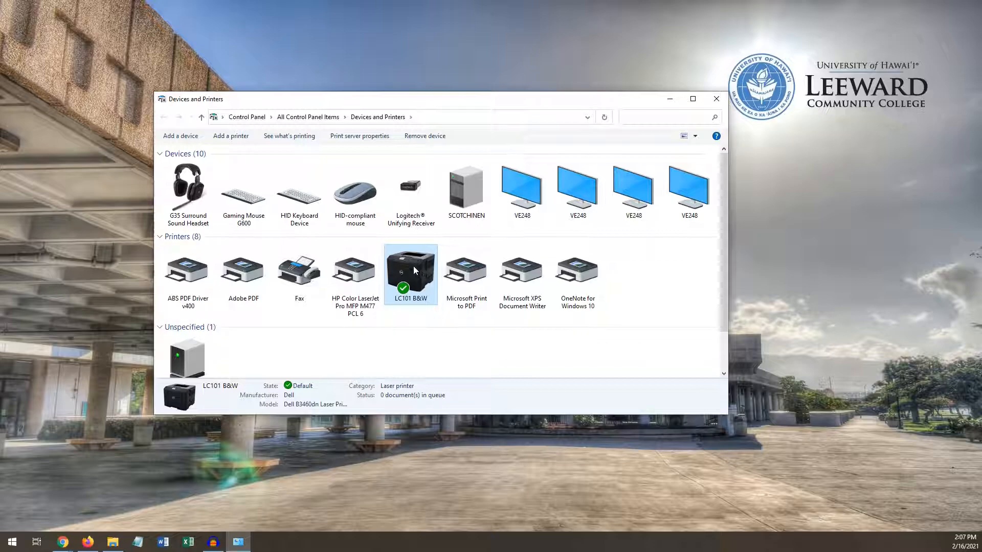
mouse_move(429, 278)
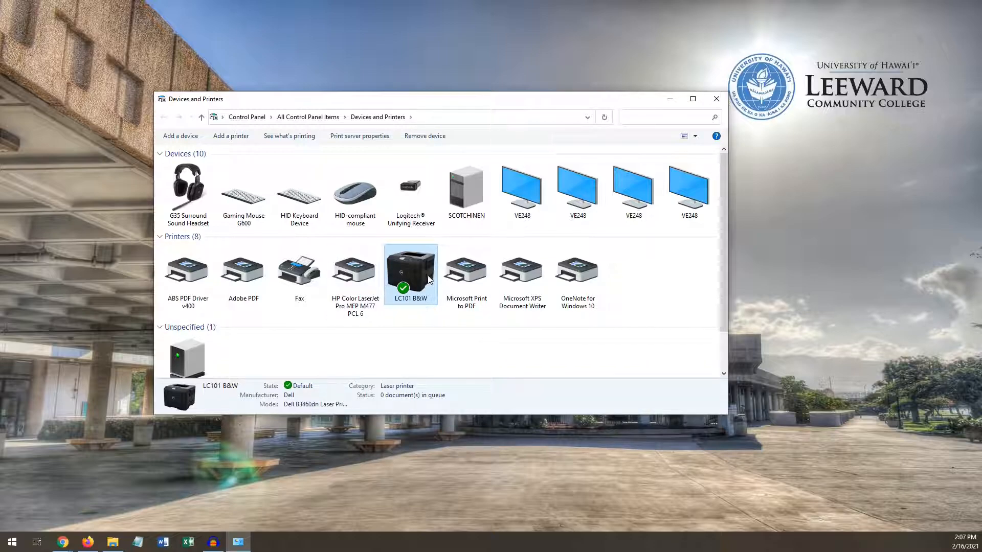
mouse_move(404, 274)
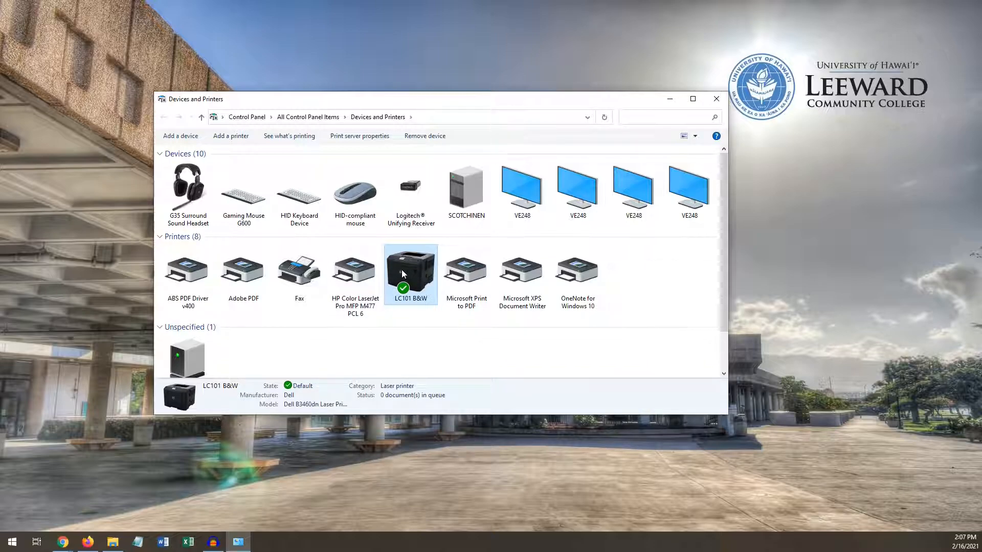
left_click(716, 100)
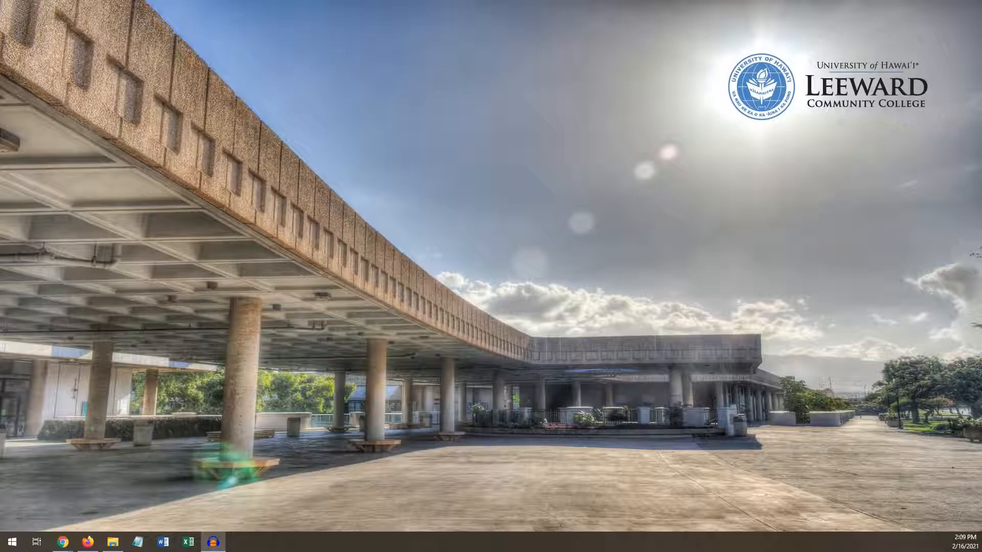
- Reopen Devices and Printers and bring up Printing preferences for the HP Color LaserJet Pro MFP M477
left_click(11, 542)
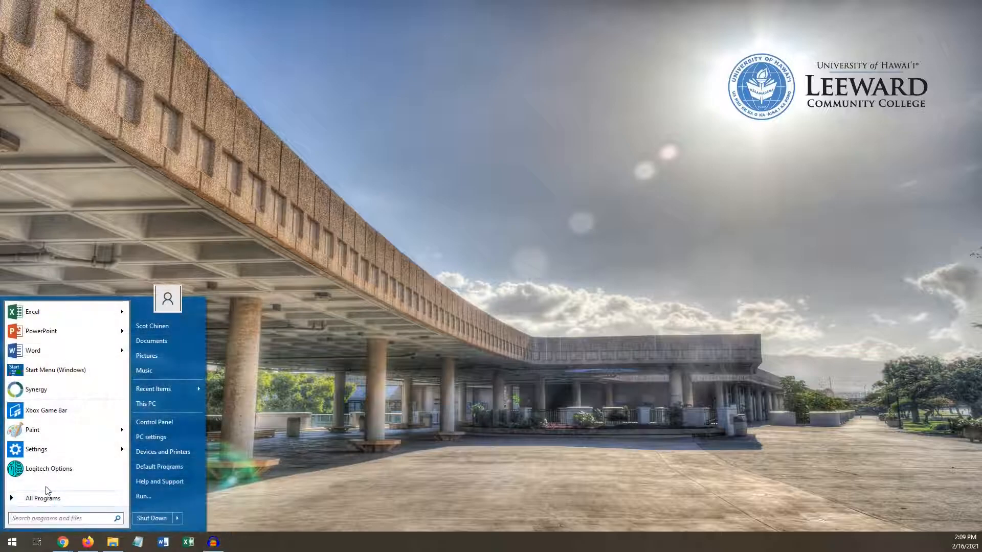
left_click(162, 451)
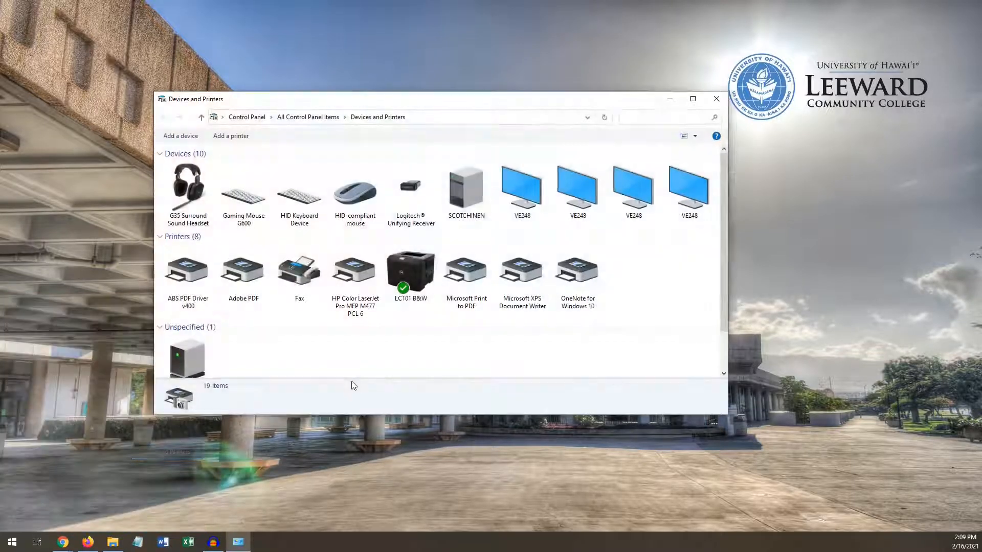
left_click(354, 270)
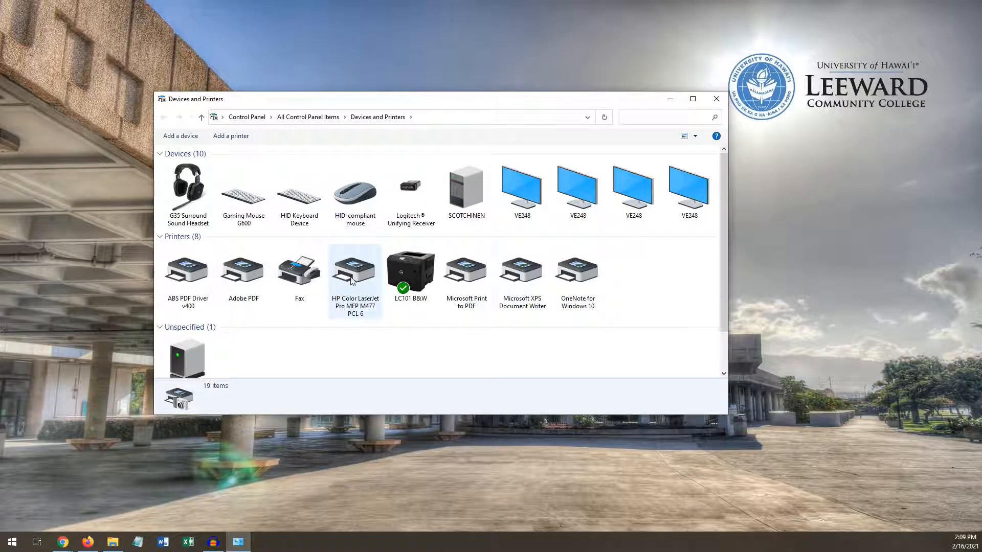
right_click(355, 269)
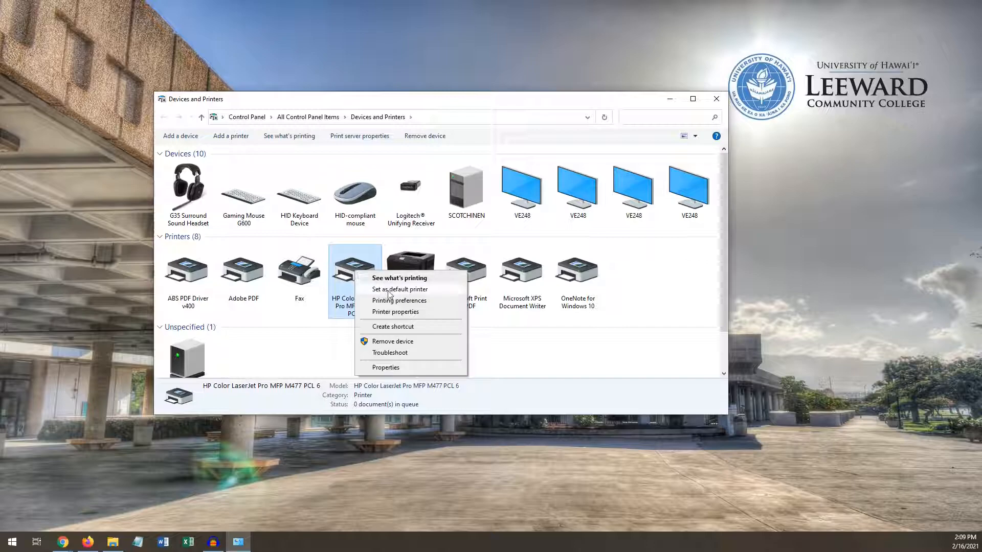
left_click(400, 300)
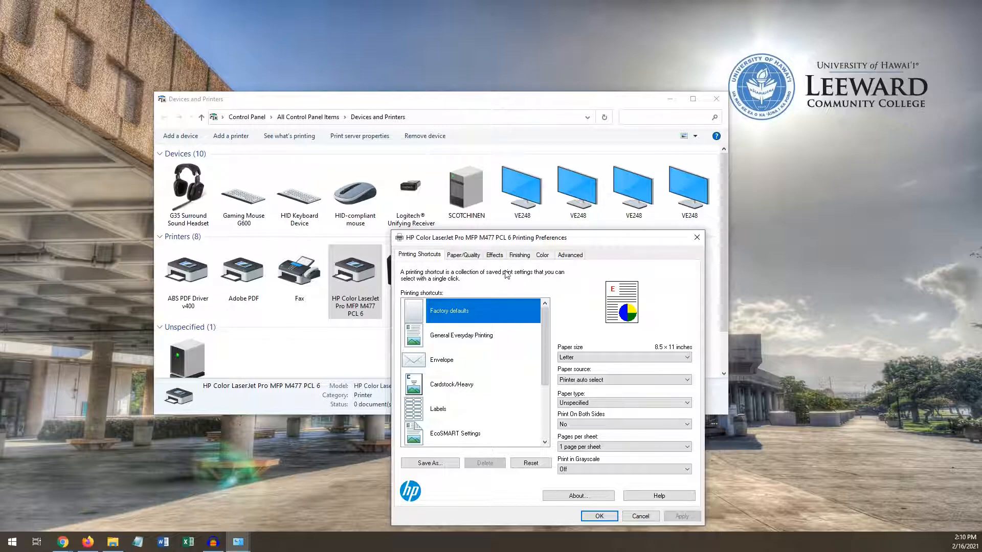
mouse_move(546, 261)
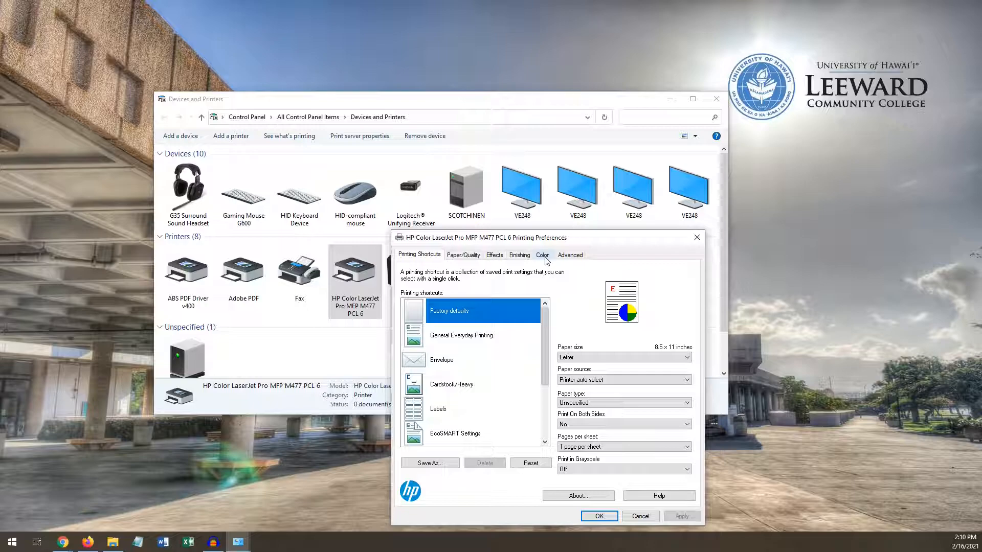
- Set Print in Grayscale to On under Color settings and confirm with OK
left_click(541, 255)
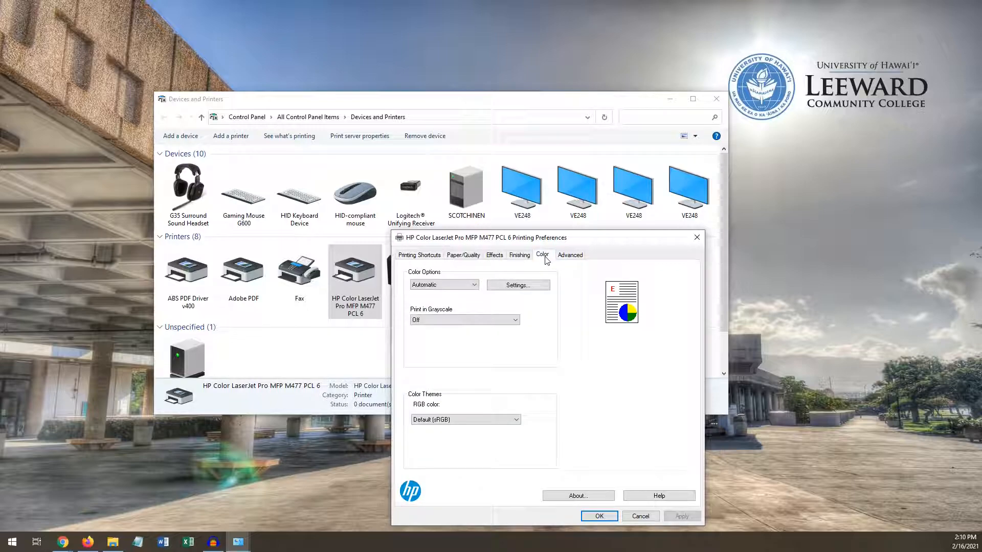
mouse_move(460, 330)
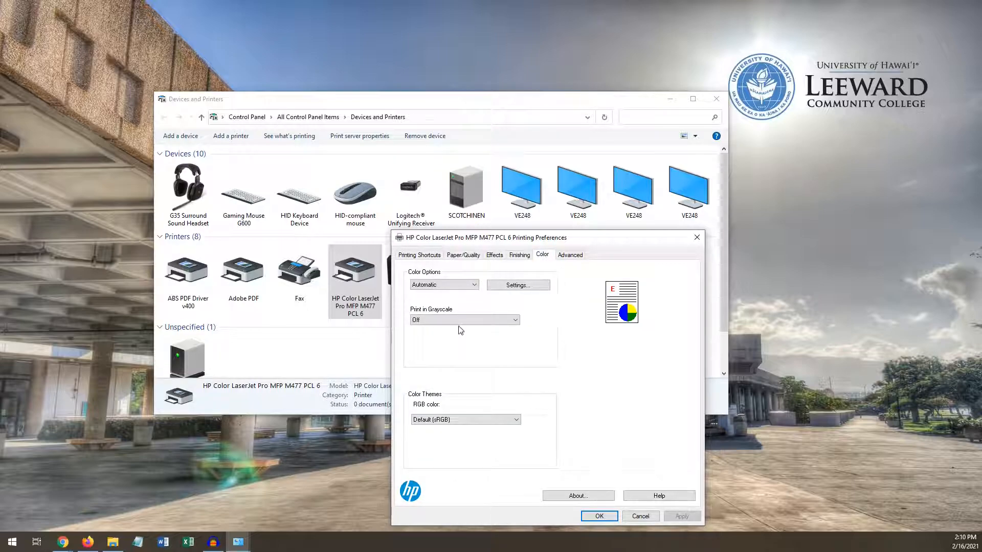
left_click(464, 320)
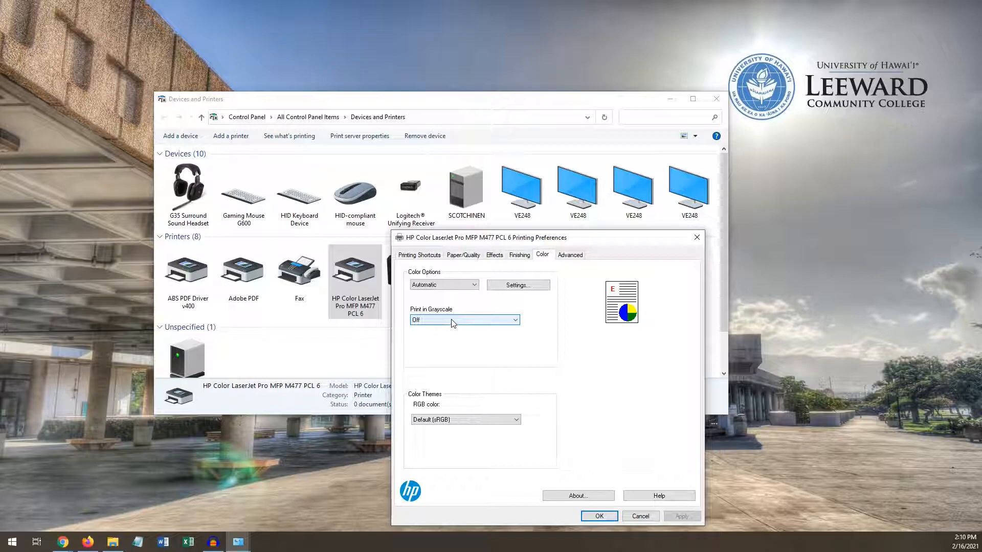
left_click(465, 320)
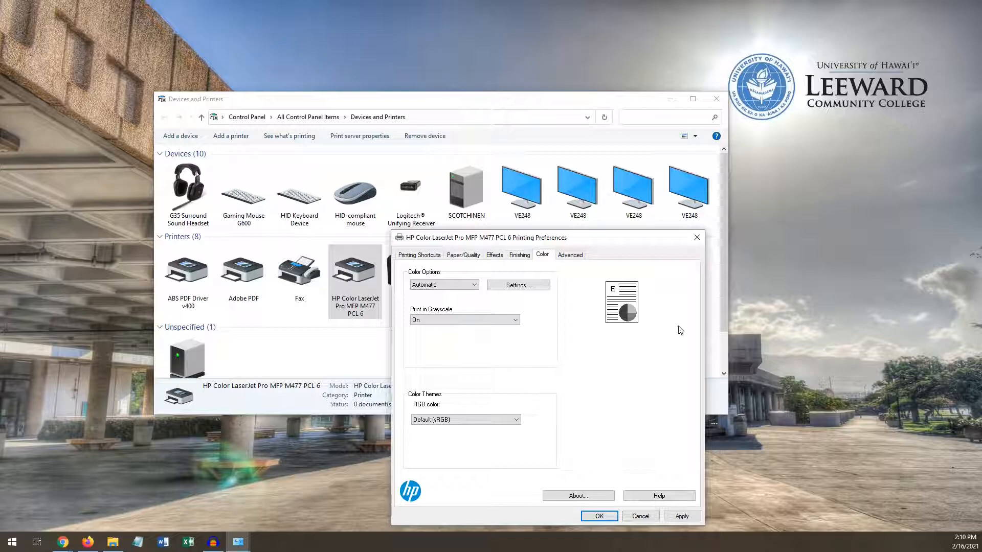
mouse_move(657, 345)
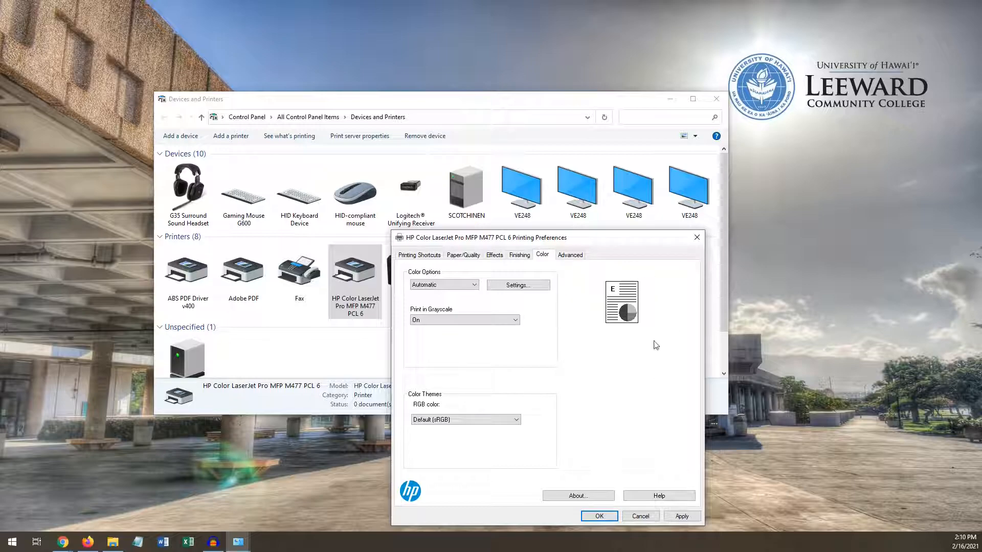
mouse_move(618, 400)
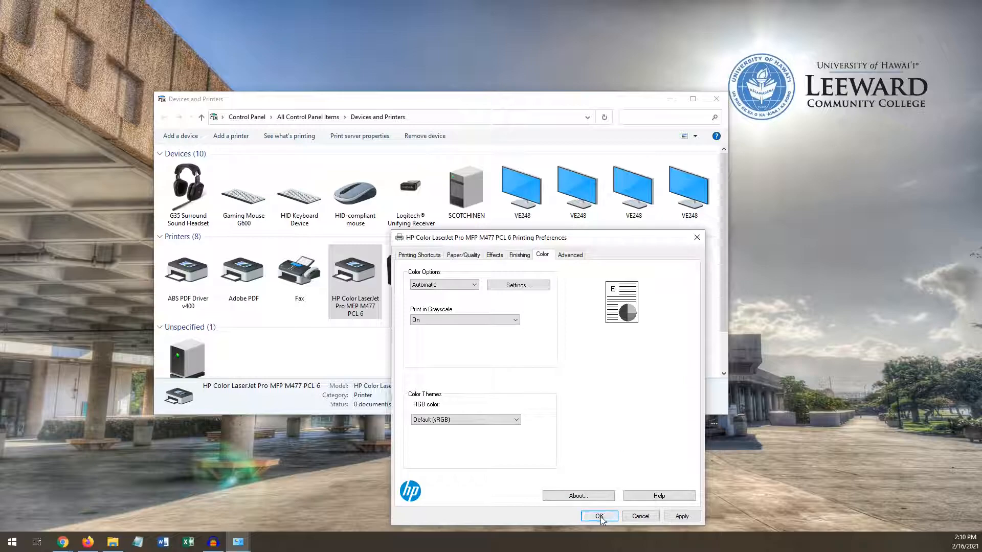
left_click(599, 515)
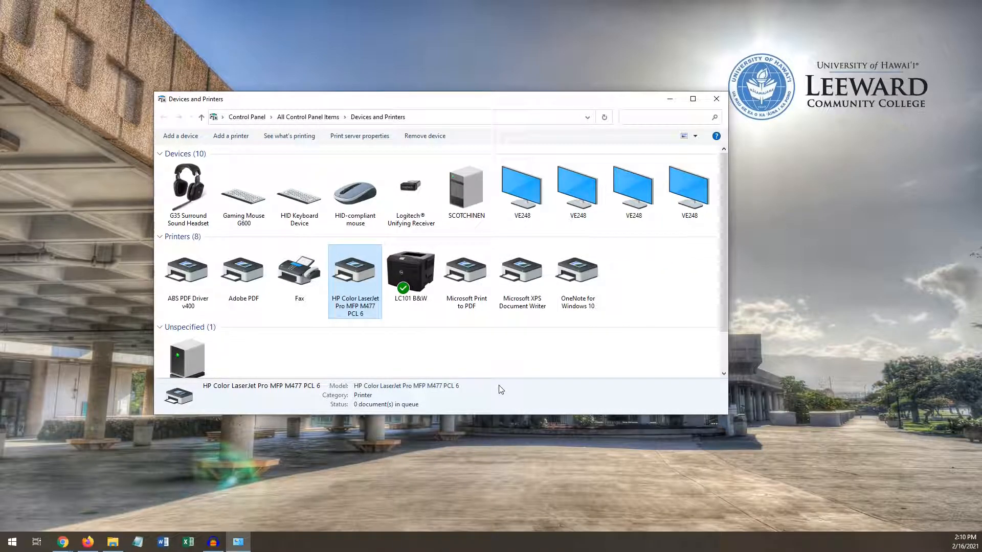